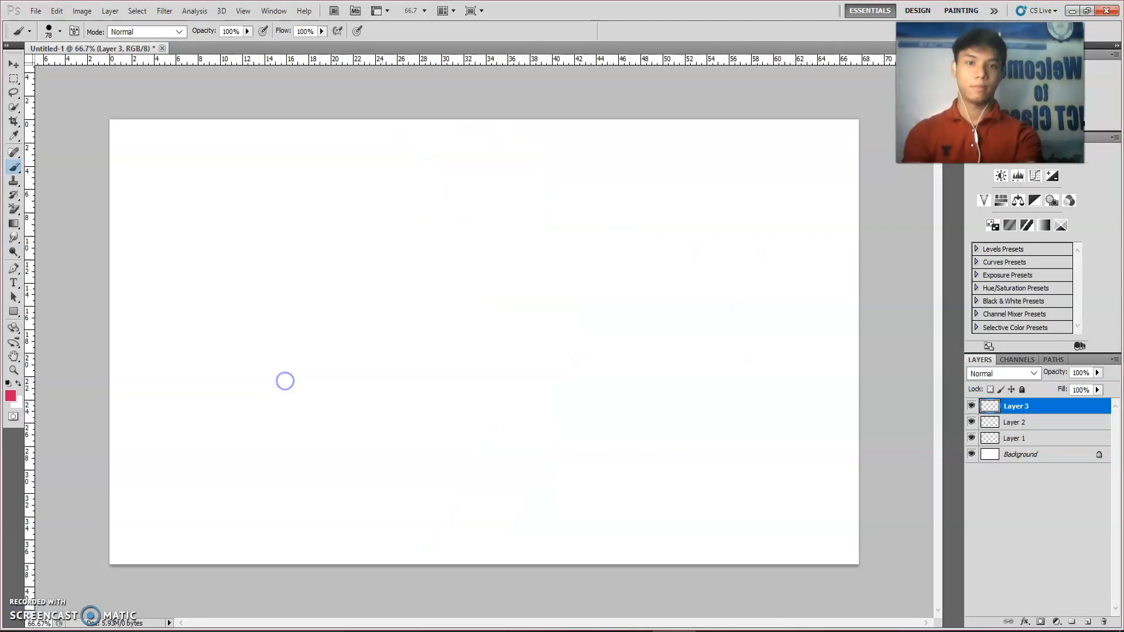
mouse_move(461, 119)
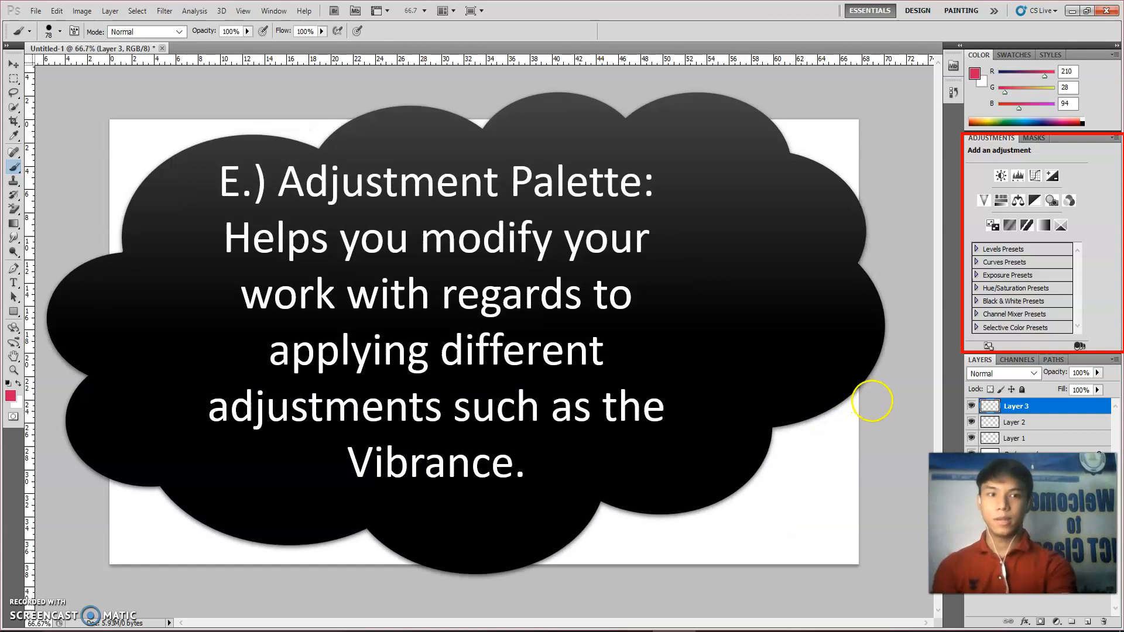
mouse_move(326, 407)
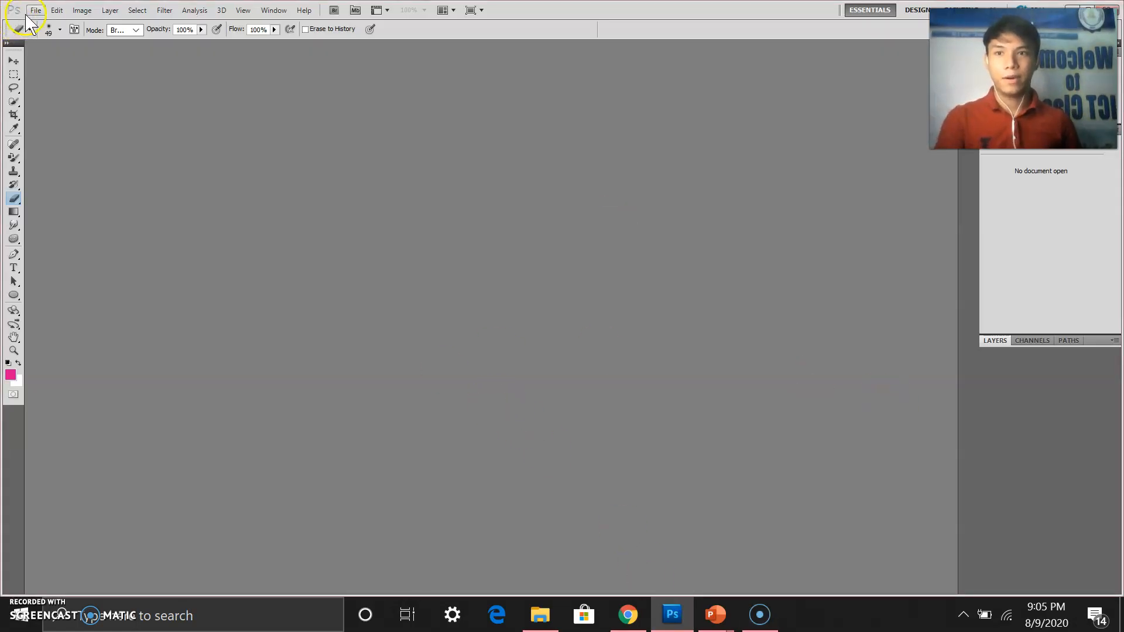
Step: Open the File menu in the empty Photoshop workspace
left_click(34, 9)
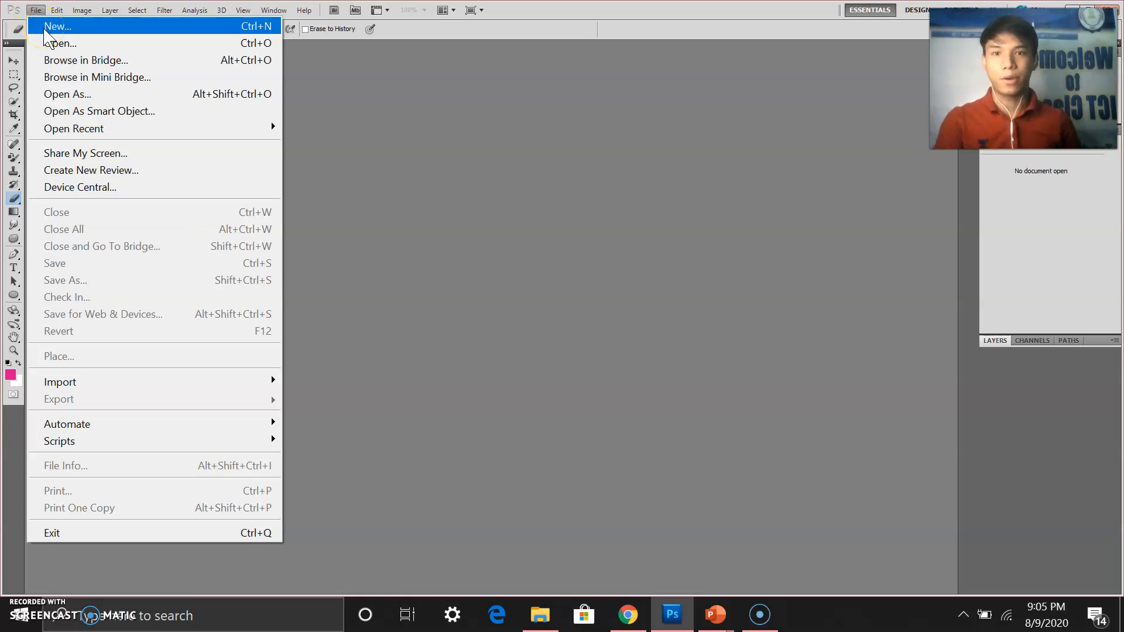
Step: Create a new 500 × 500 pixel RGB Color document, Untitled-1
left_click(35, 10)
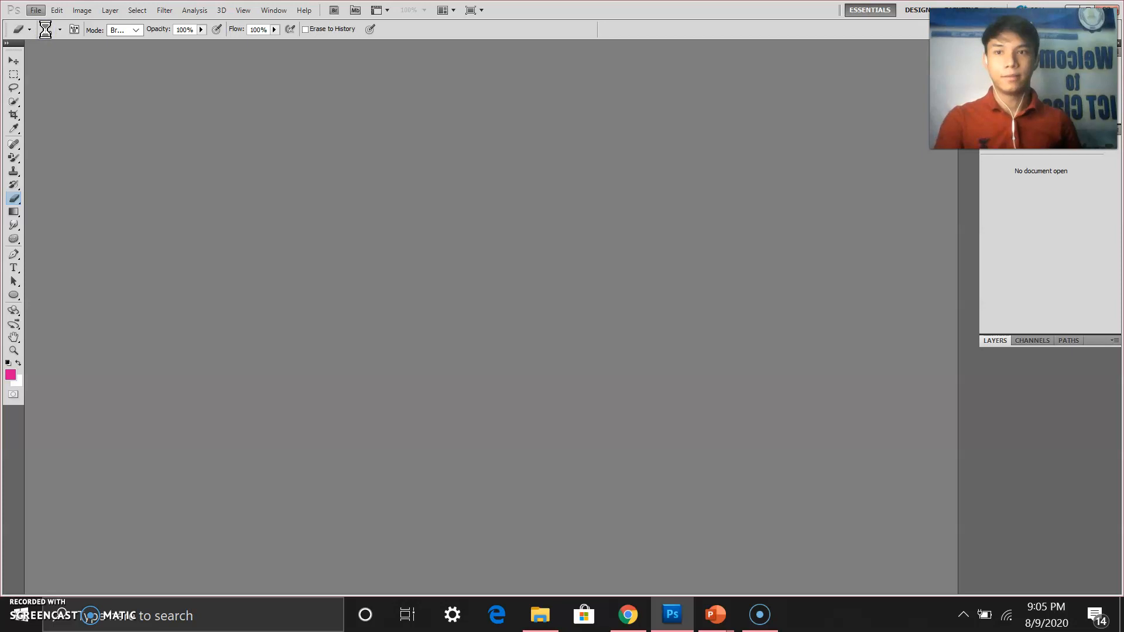
left_click(35, 10)
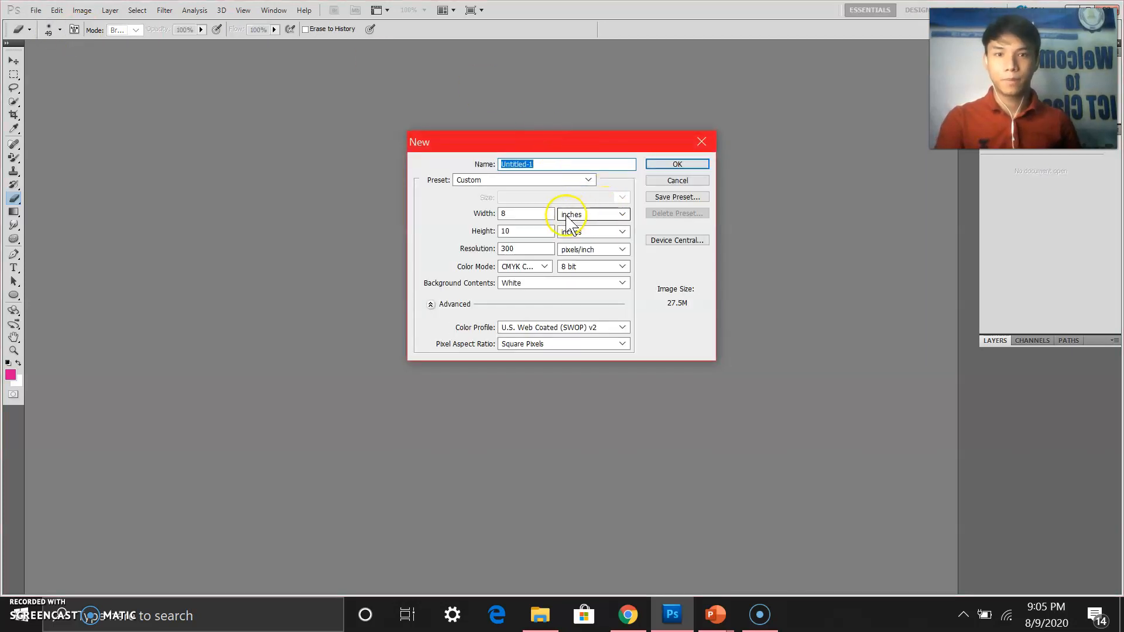
mouse_move(552, 208)
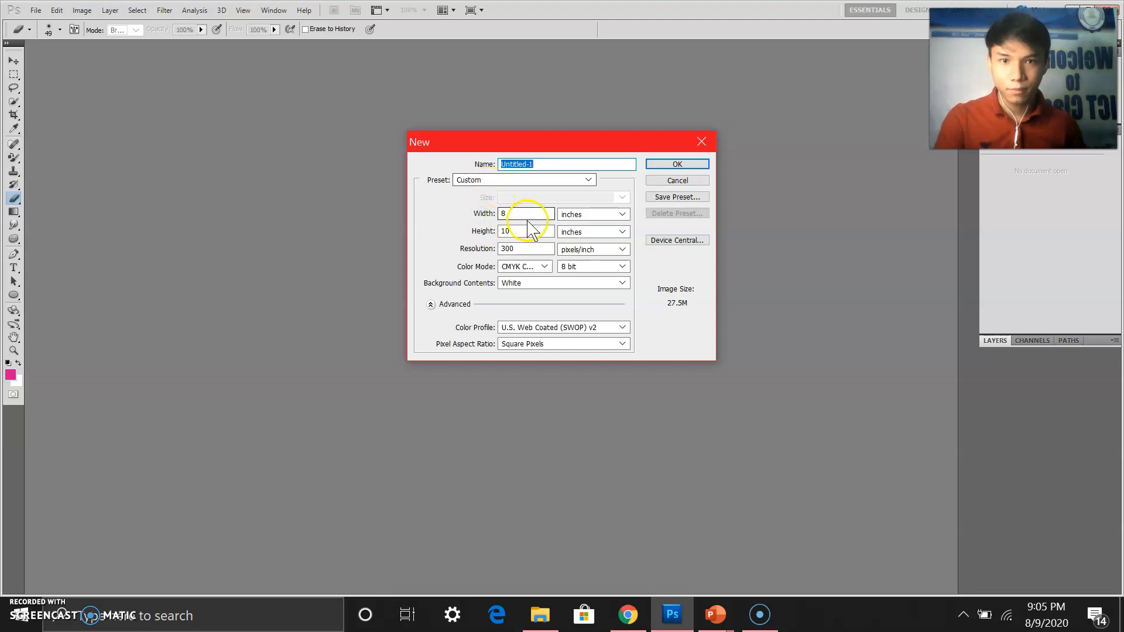
left_click(526, 213)
type("500")
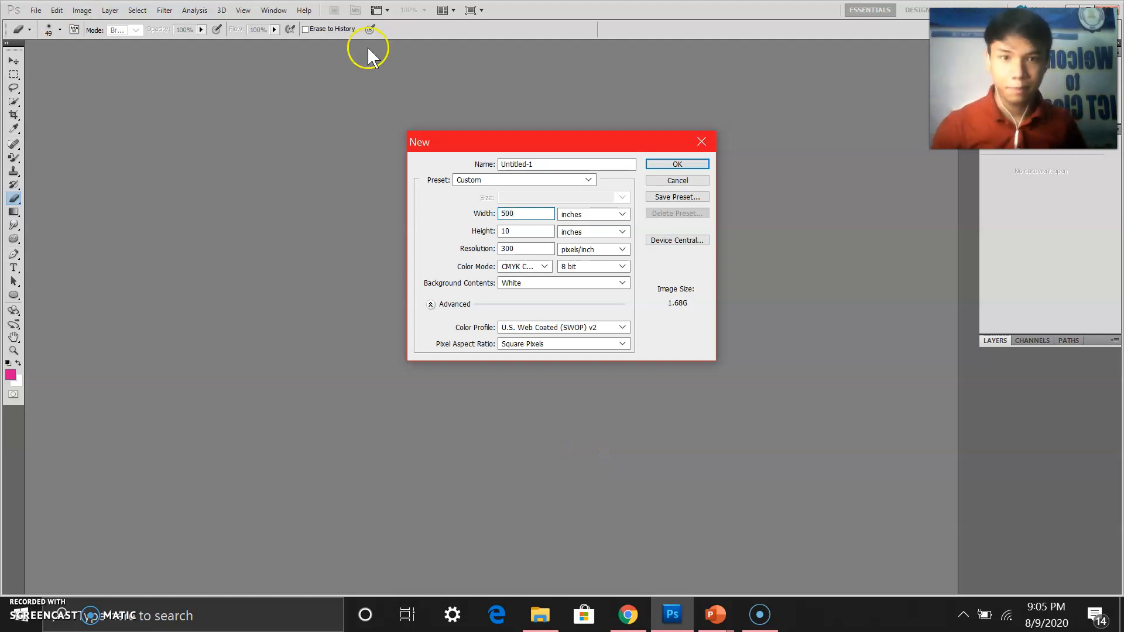
left_click(621, 214)
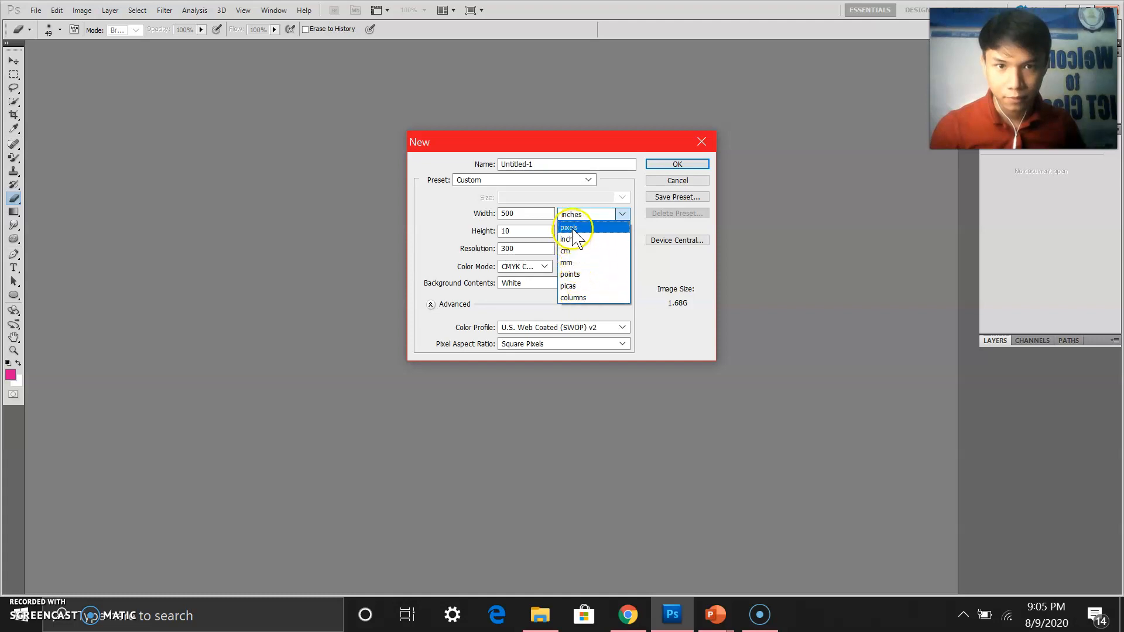
left_click(569, 228)
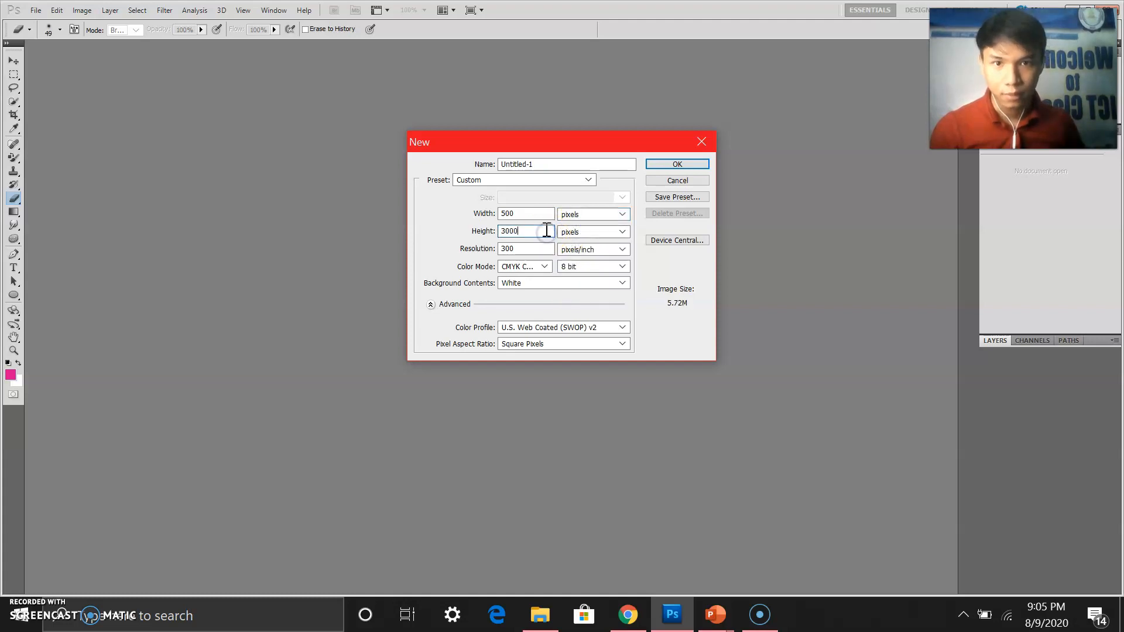
triple_click(526, 231)
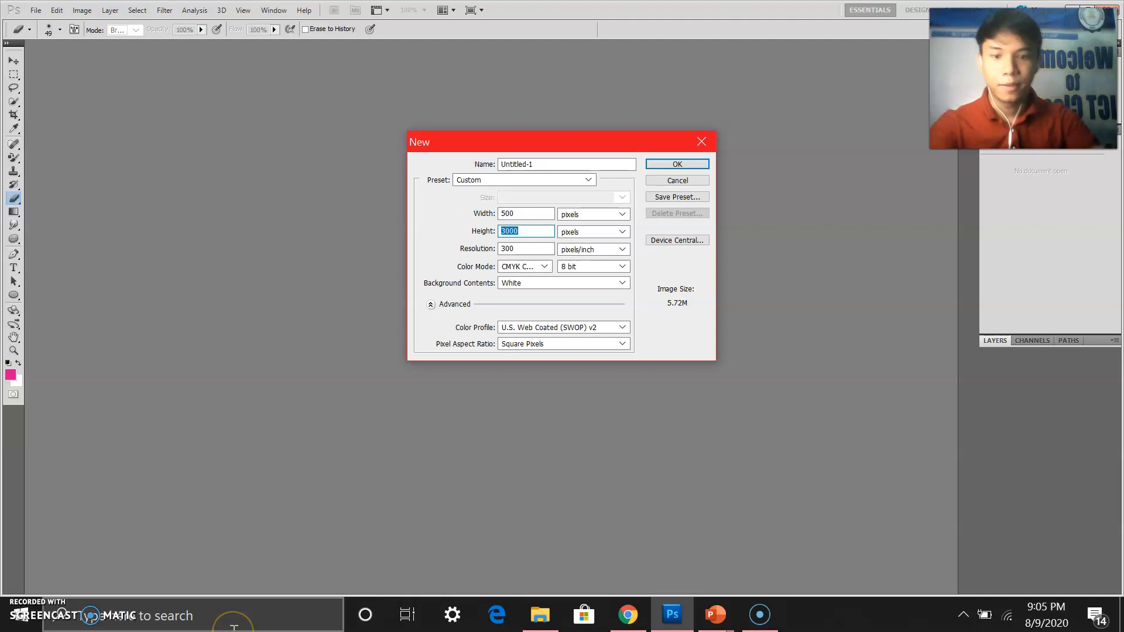
type("500")
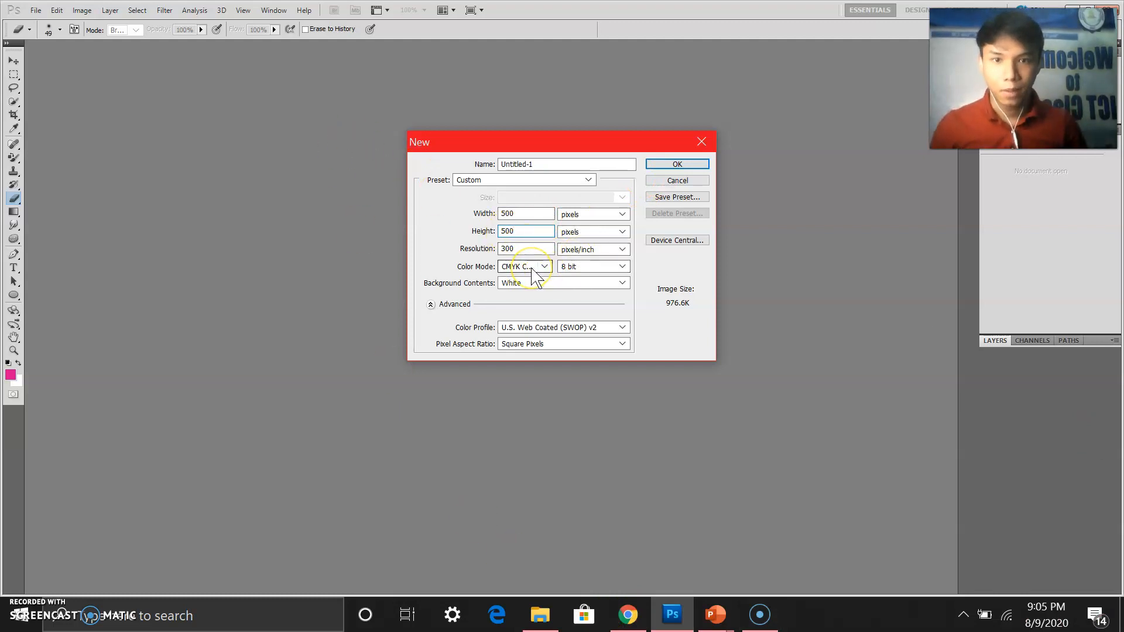
left_click(544, 266)
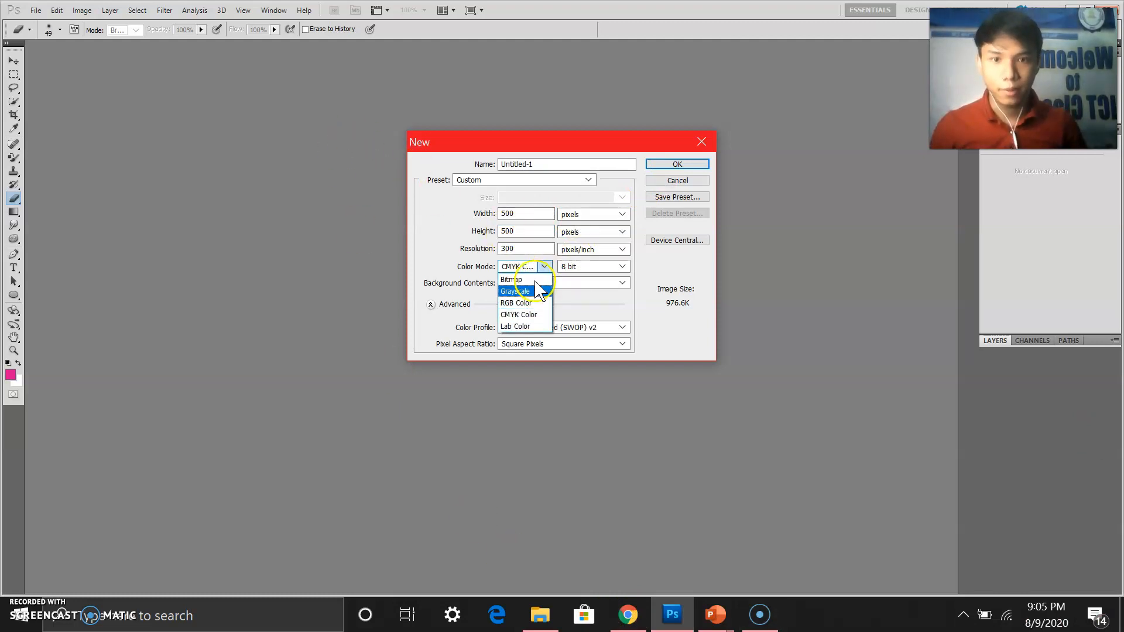
left_click(515, 303)
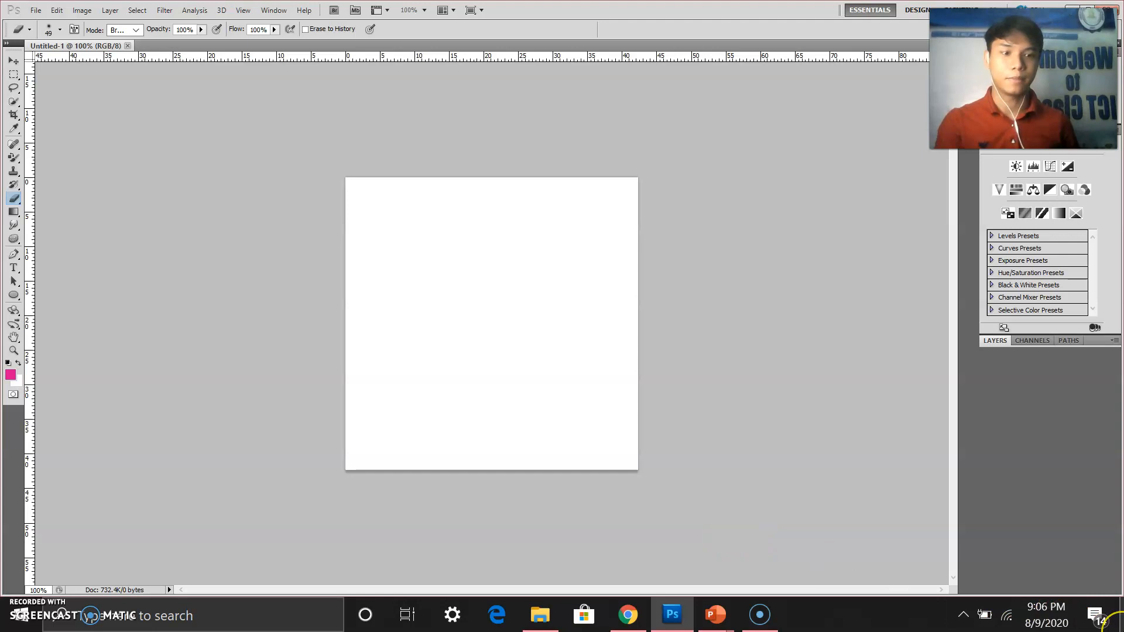
mouse_move(28, 16)
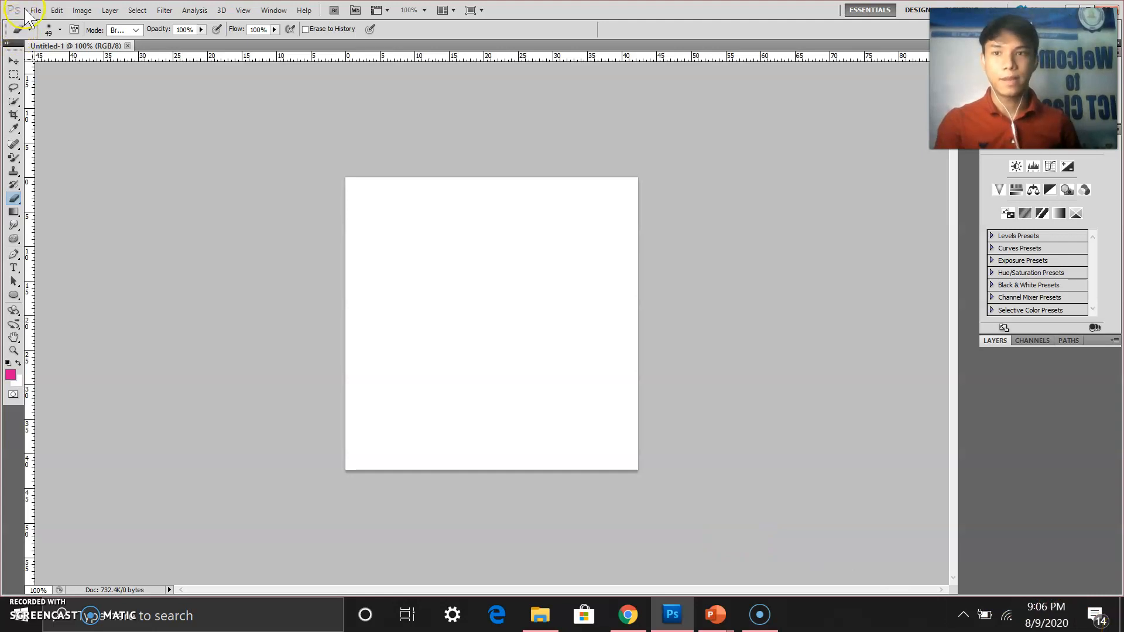
Step: Browse the Desktop in the Open dialog and select the koala photo Image1.jpg
left_click(34, 10)
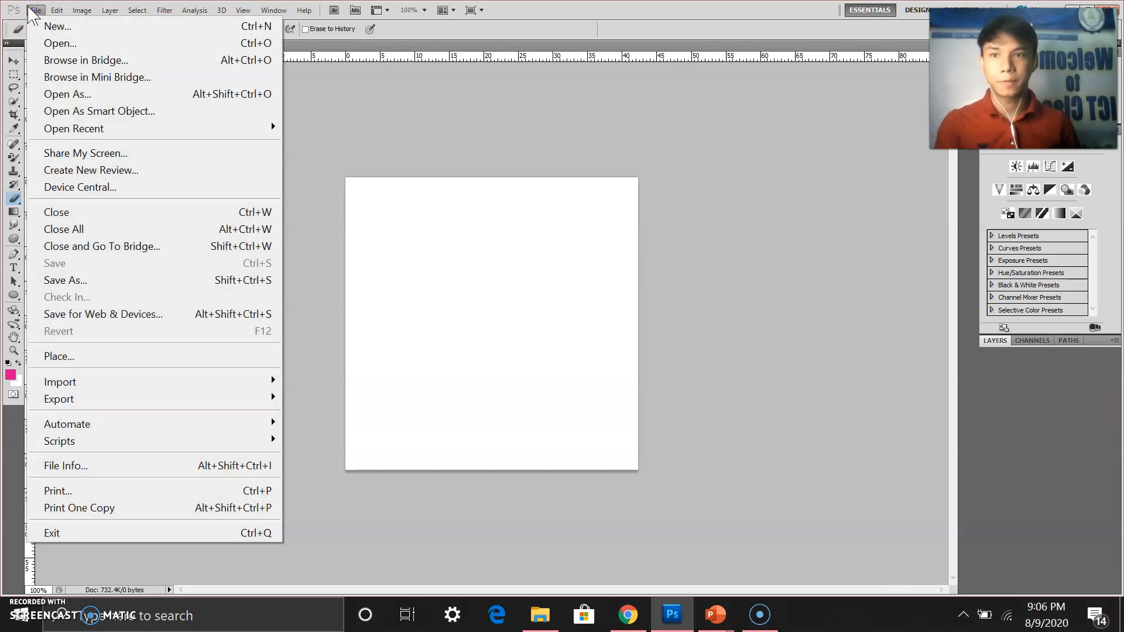
mouse_move(86, 60)
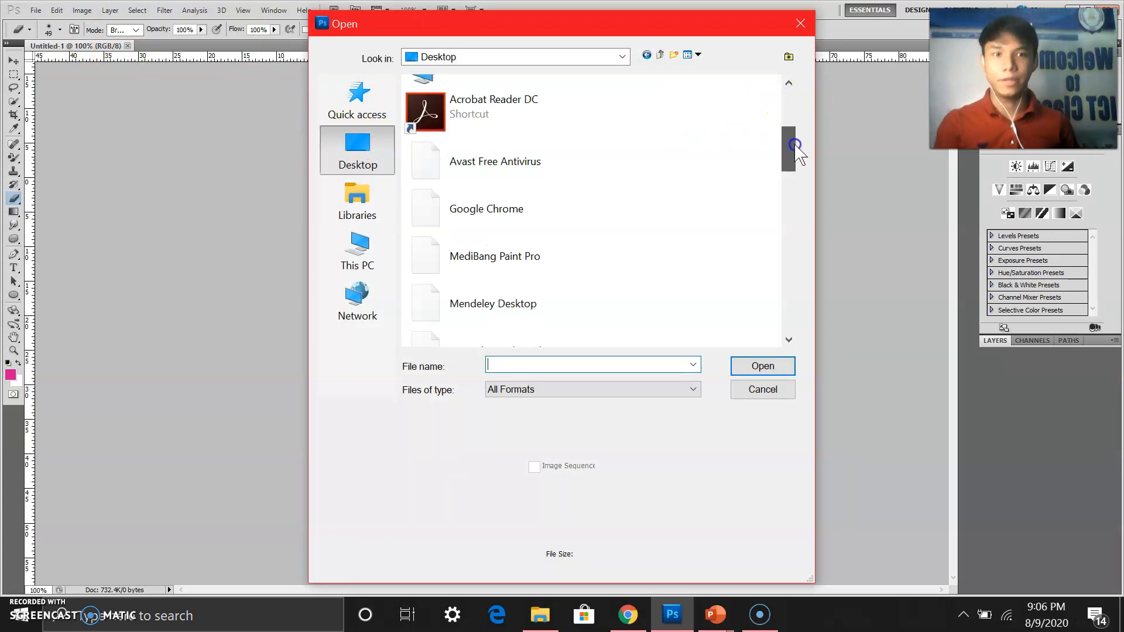
scroll("down", 3)
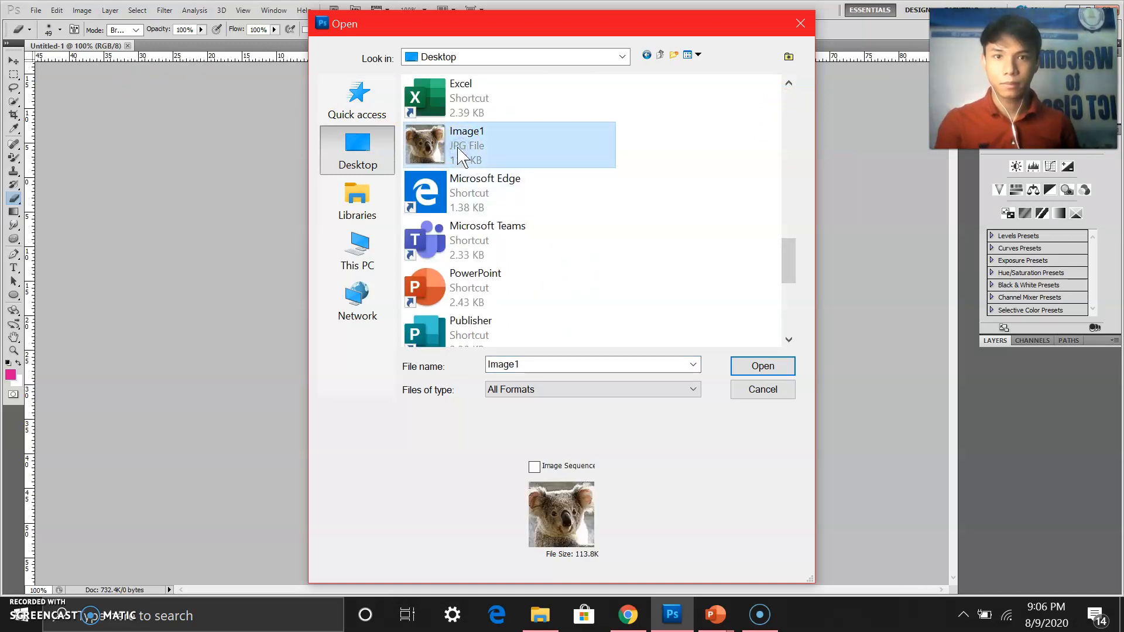
left_click(762, 365)
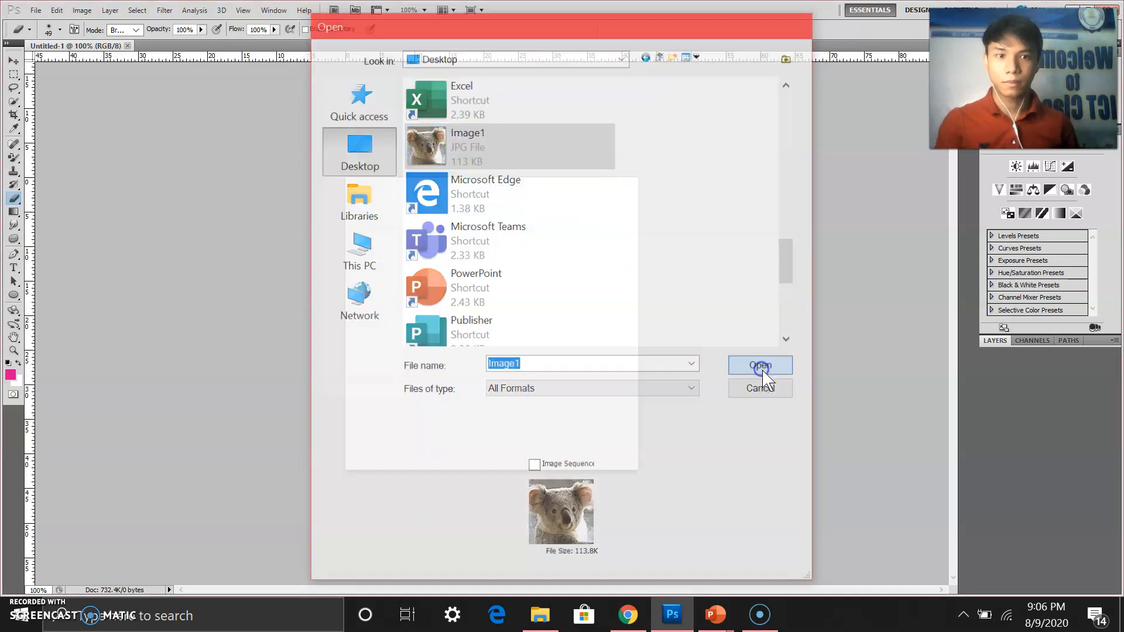
Step: Open Image1.jpg and place the koala as Layer 1 in Untitled-1
left_click(760, 365)
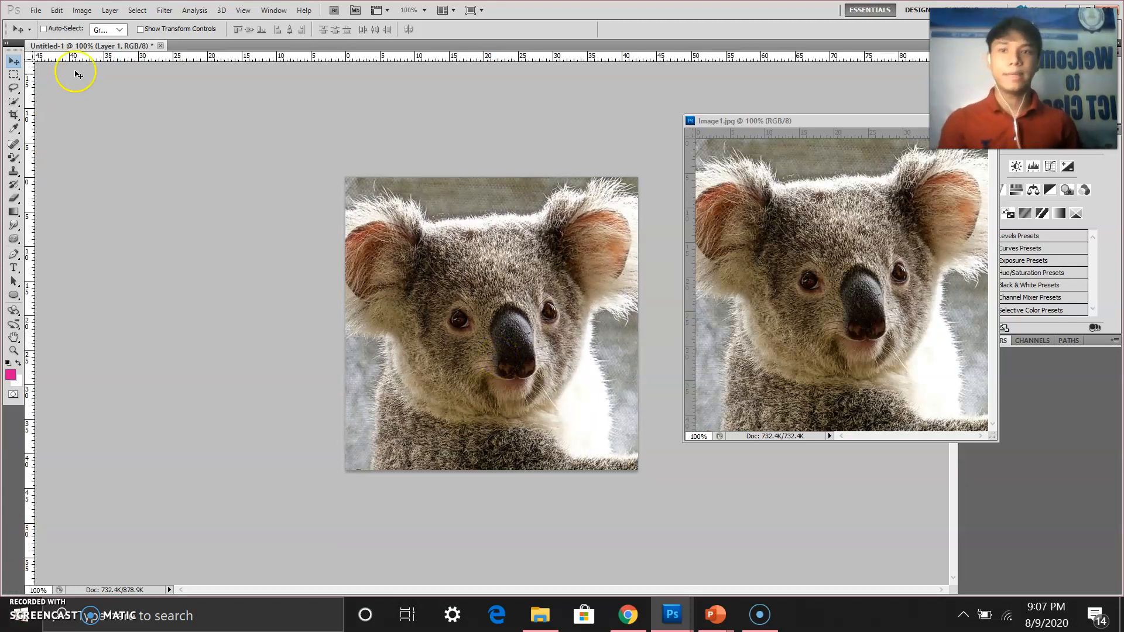
mouse_move(501, 321)
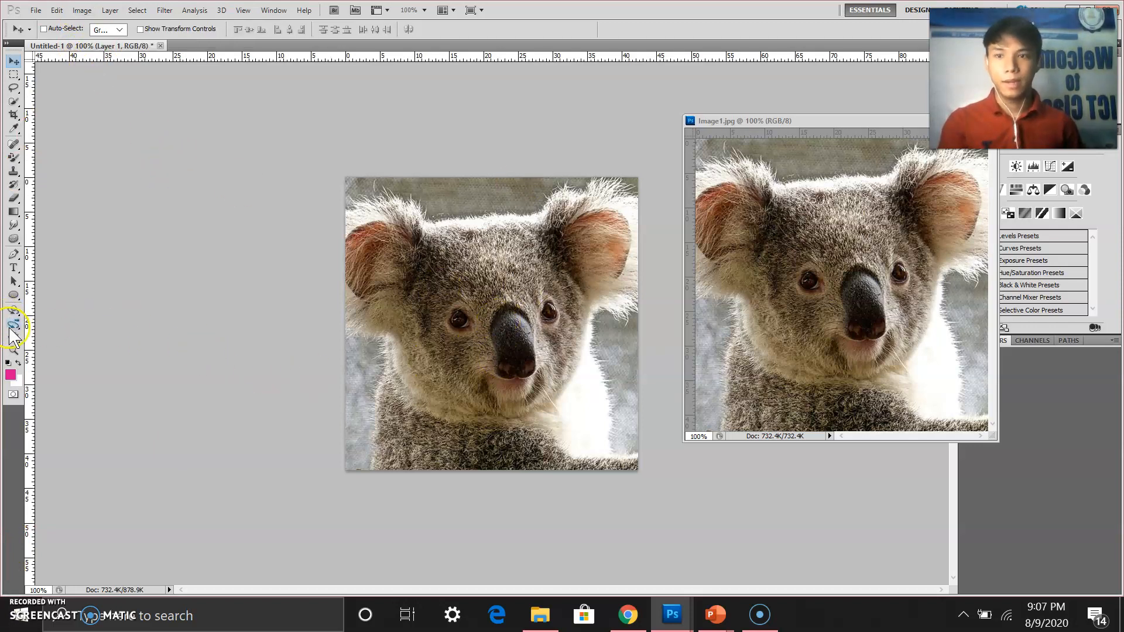
Step: Magnify the koala canvas with the Zoom tool, past 200% to 300%
left_click(13, 351)
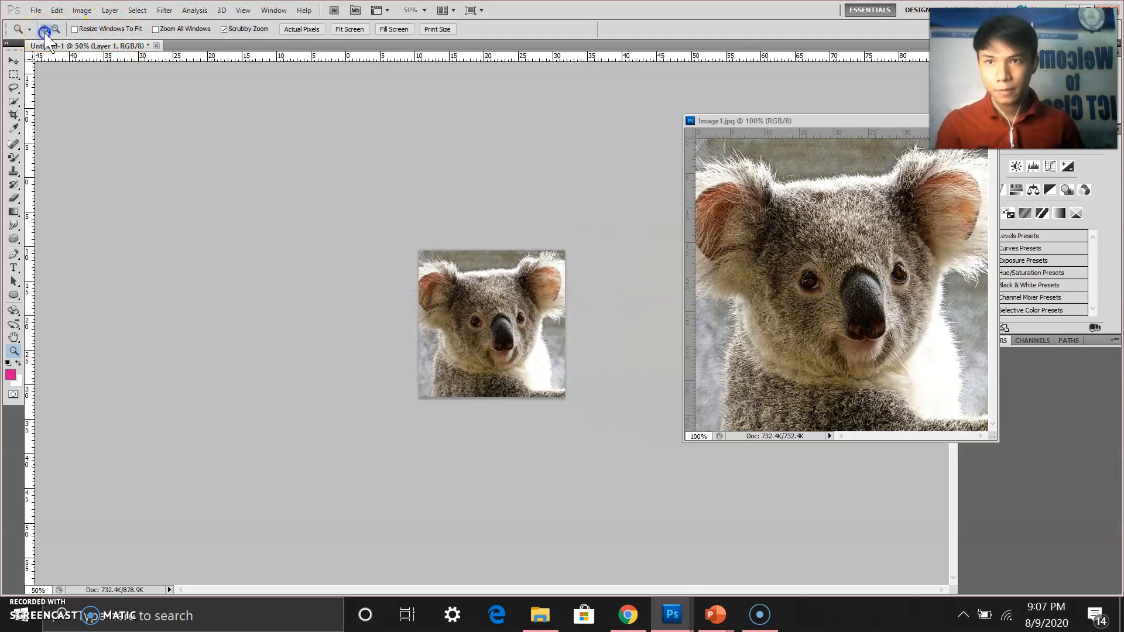
left_click(487, 323)
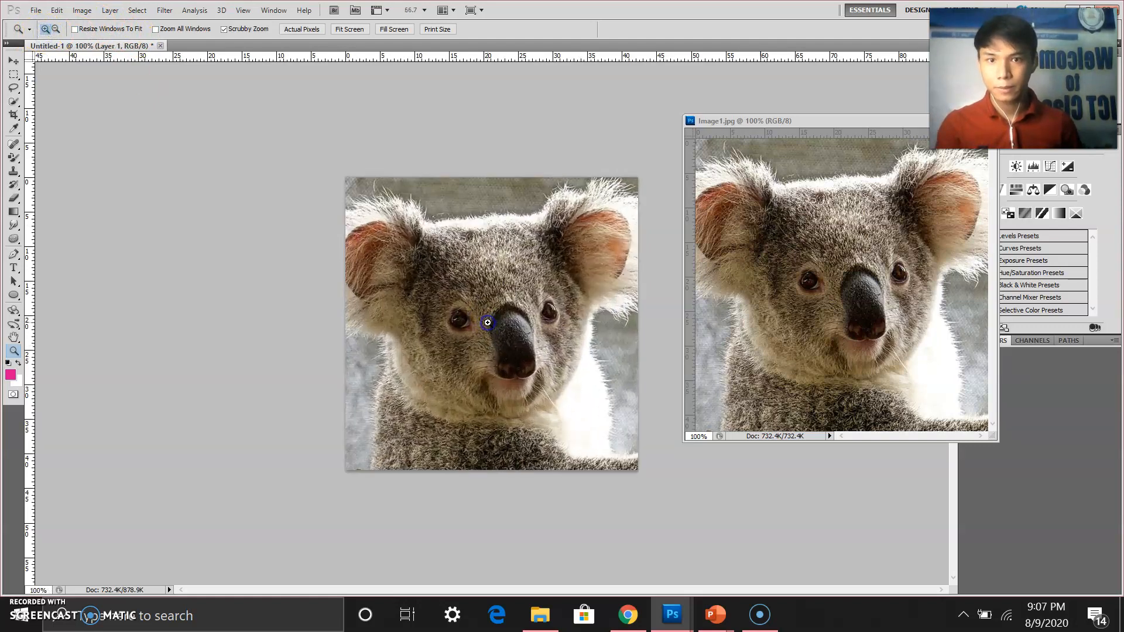
left_click(487, 323)
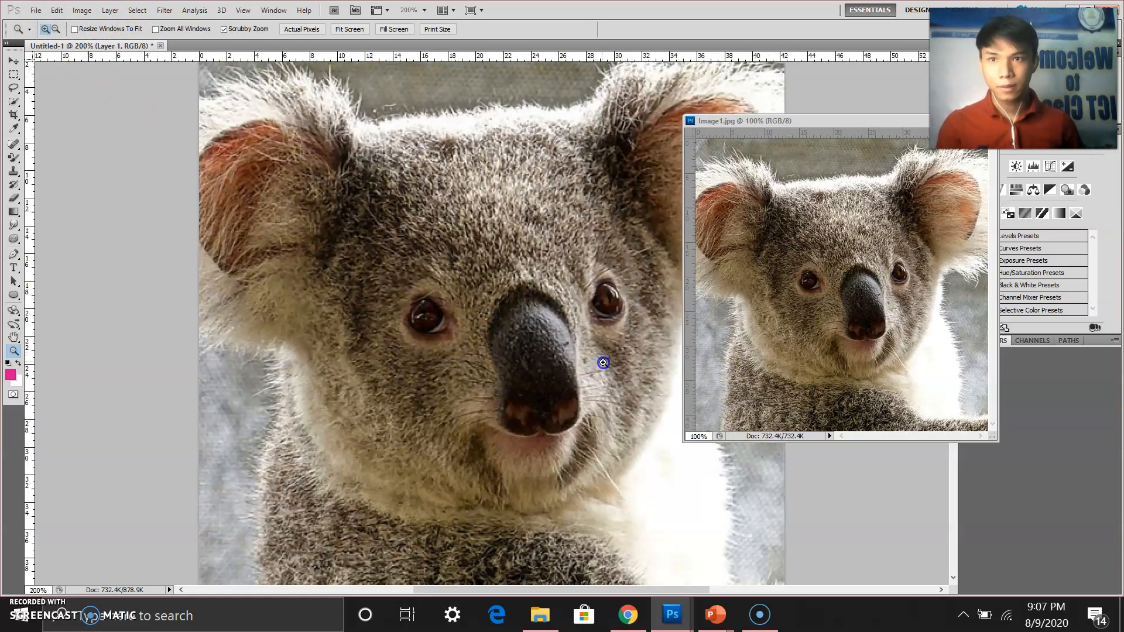
left_click(45, 29)
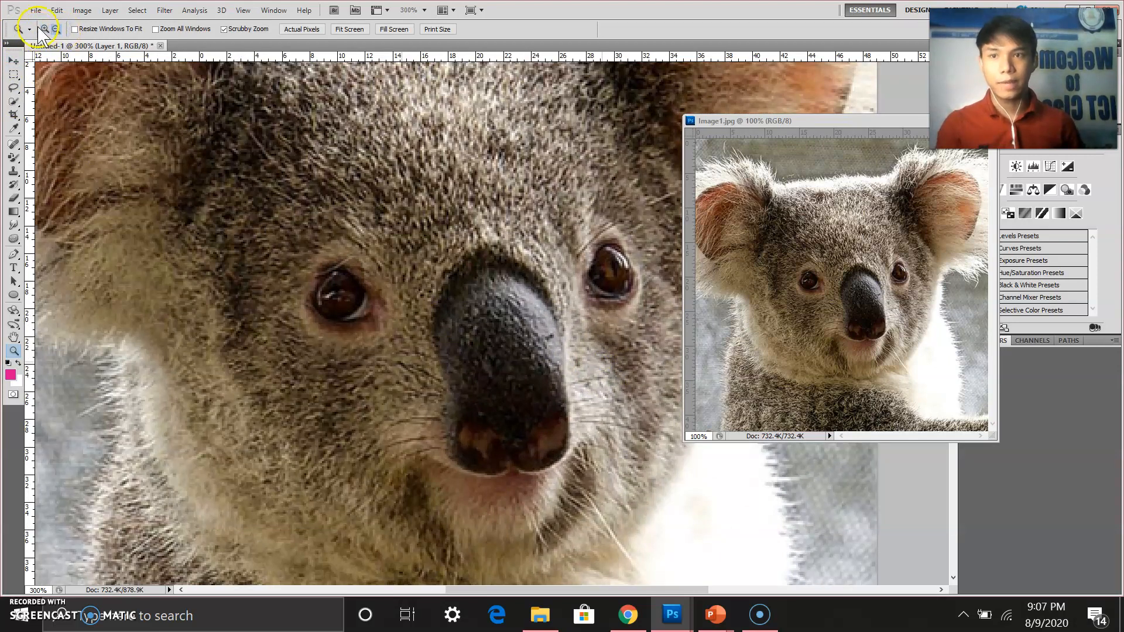
mouse_move(44, 29)
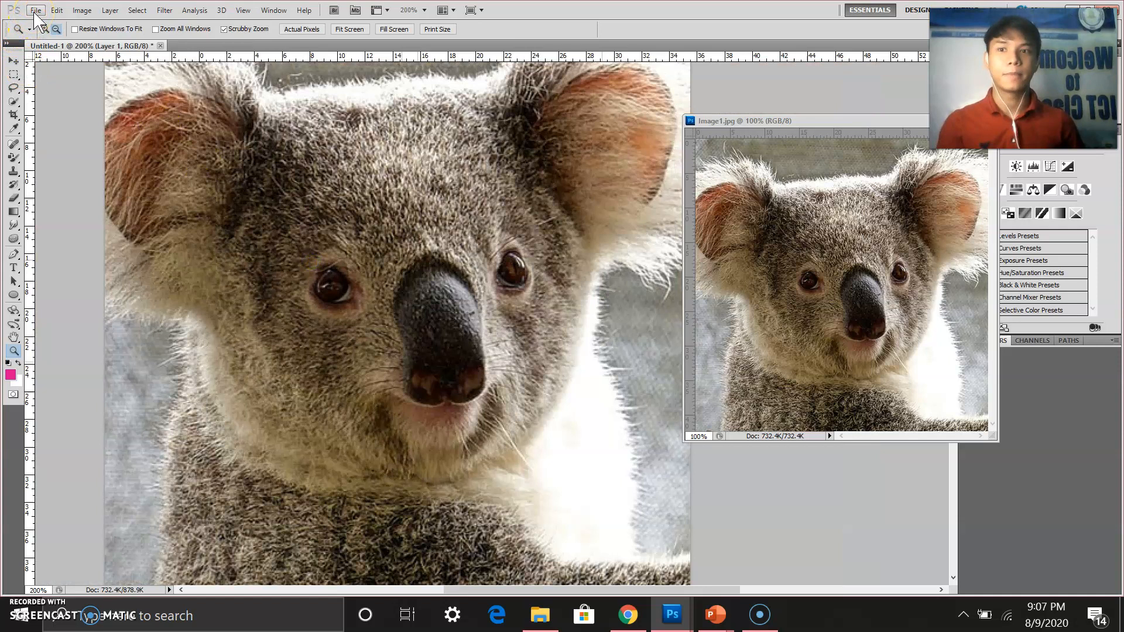
Step: Start Save As for the canvas with JPEG as the file format
left_click(35, 9)
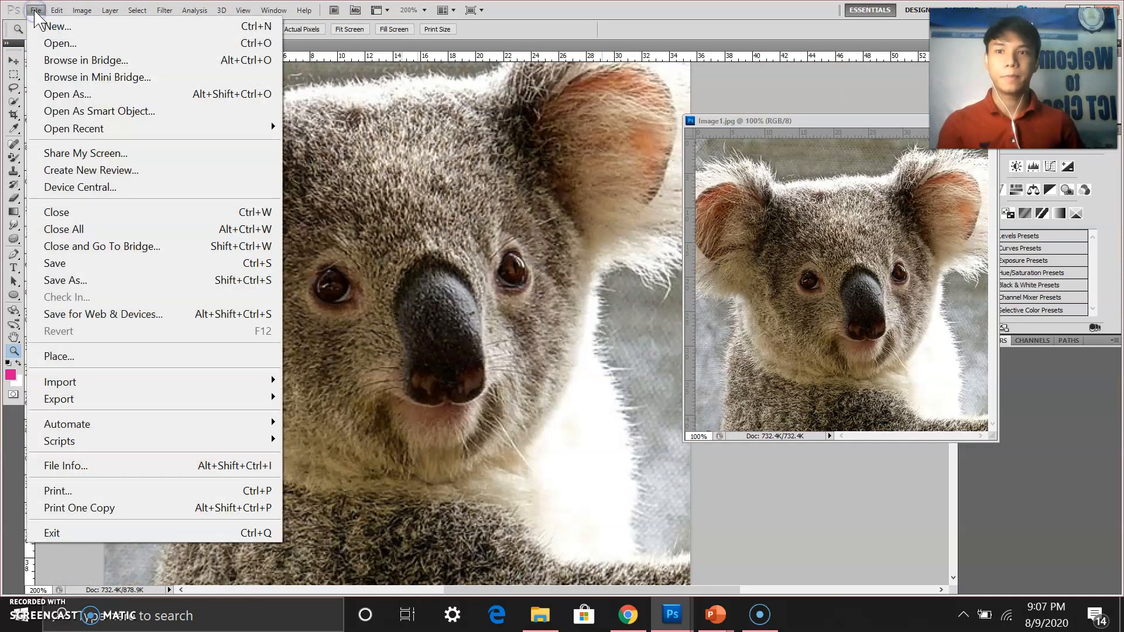
mouse_move(100, 111)
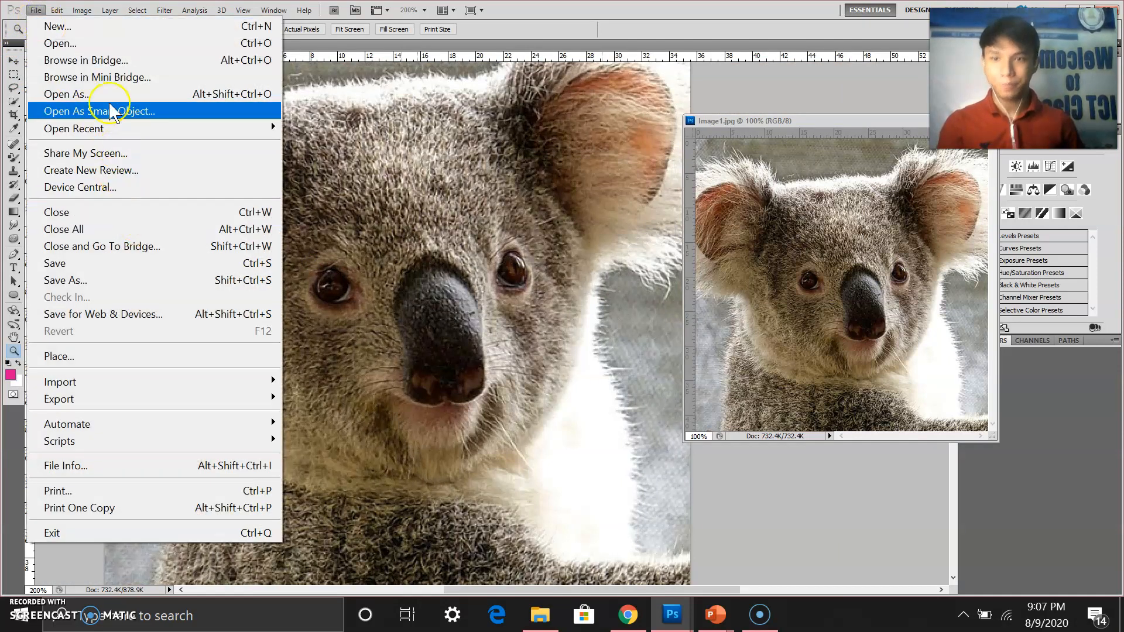
mouse_move(68, 280)
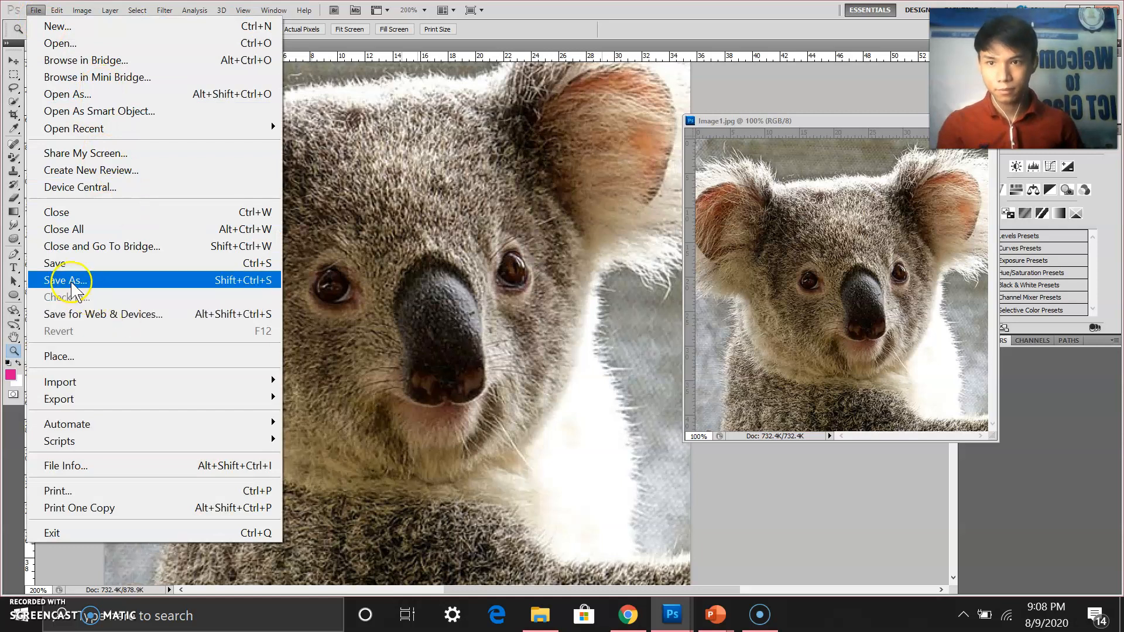
left_click(67, 281)
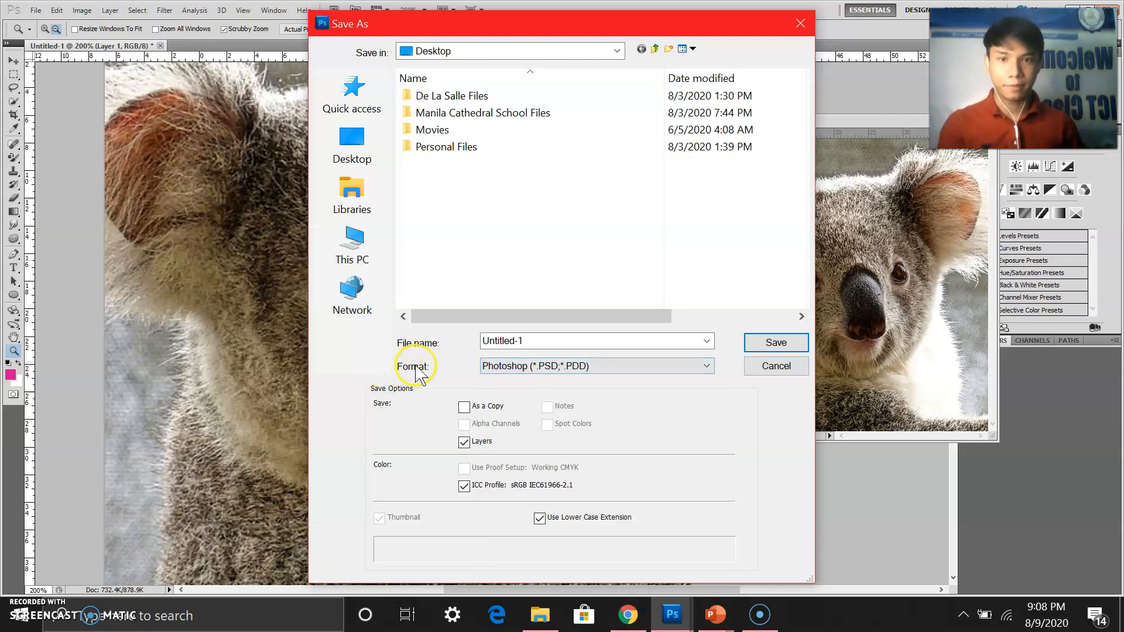
left_click(596, 366)
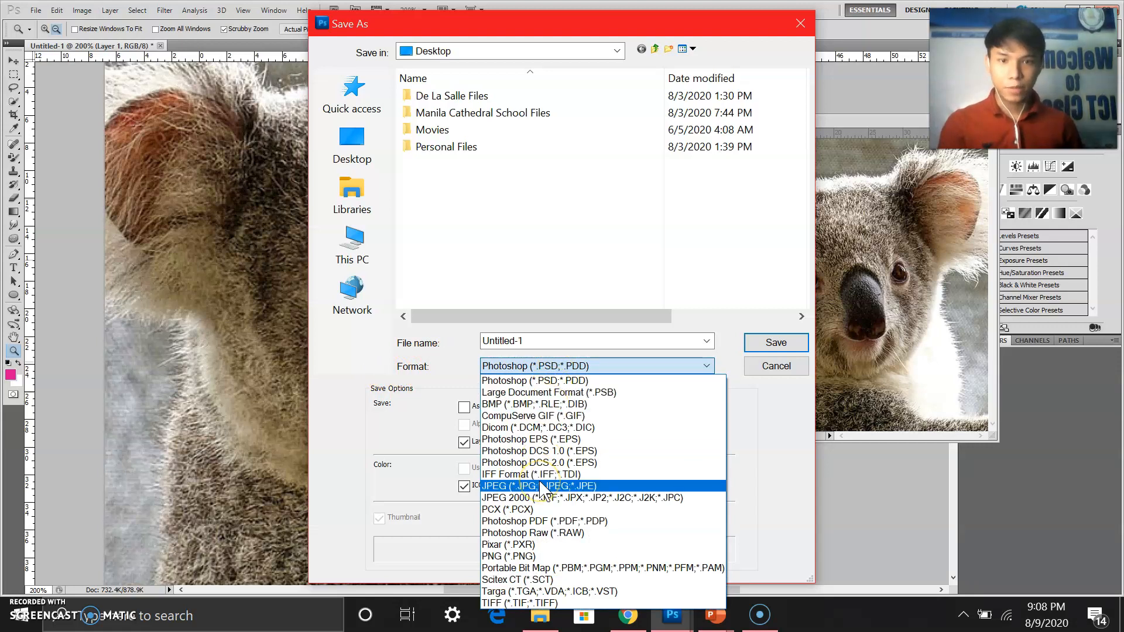
left_click(533, 486)
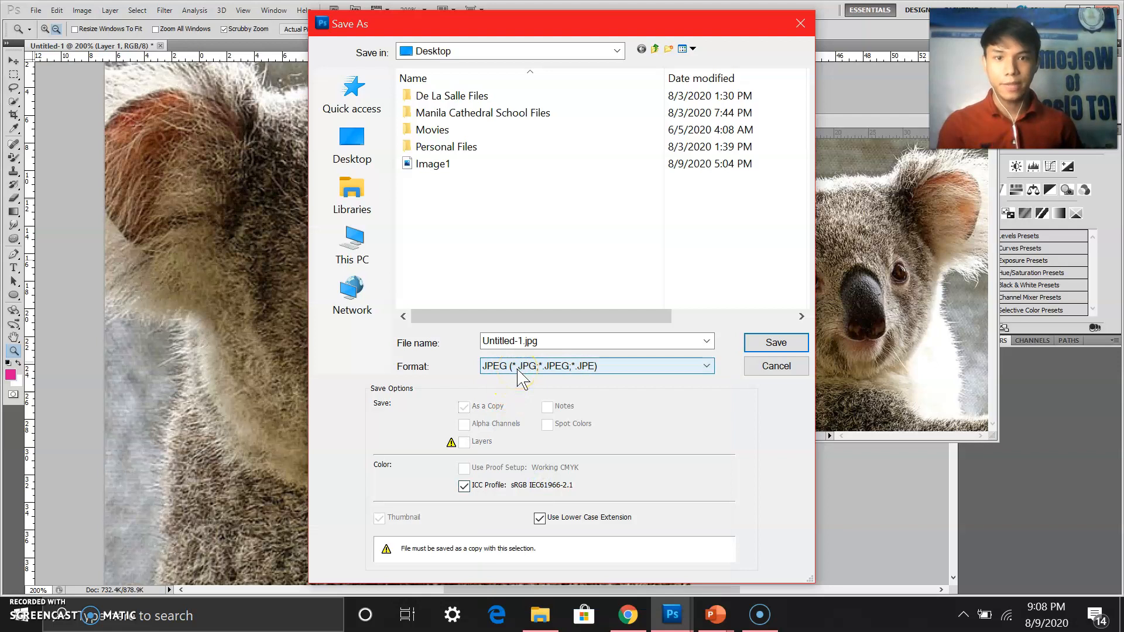
Step: Save it to the Desktop as 'sample' with high-quality JPEG options
left_click(545, 341)
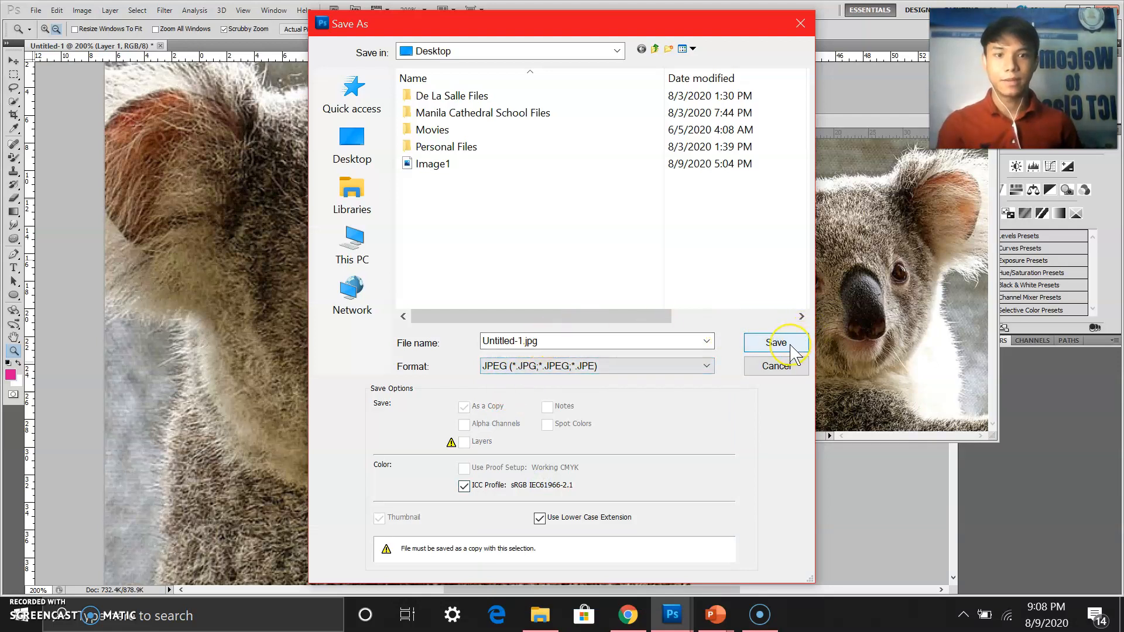
left_click(595, 341)
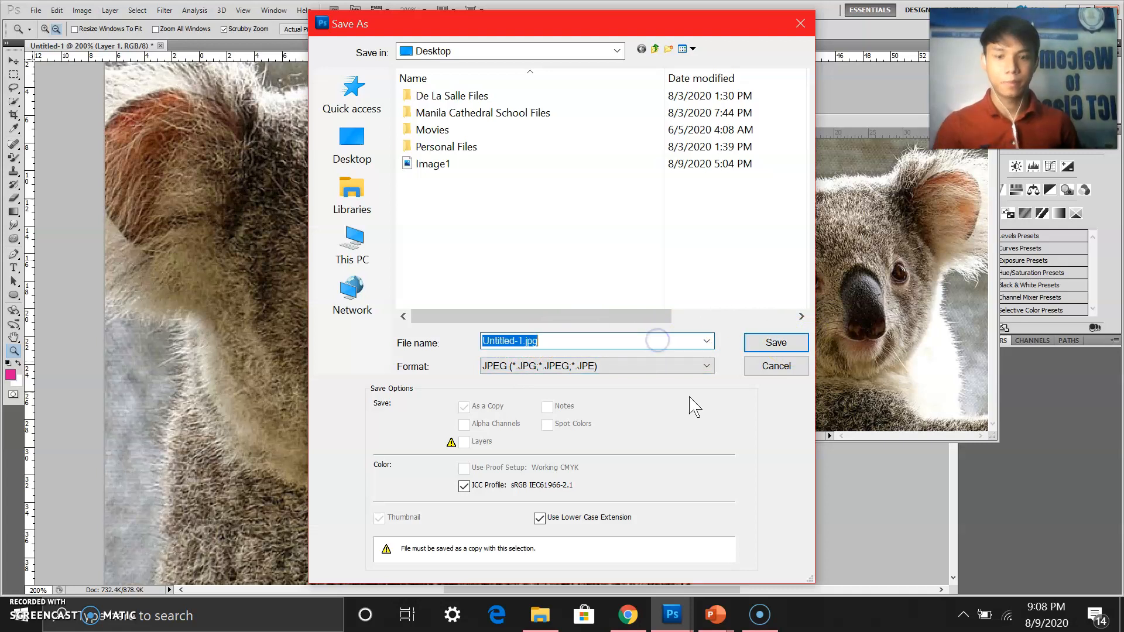
type("sample")
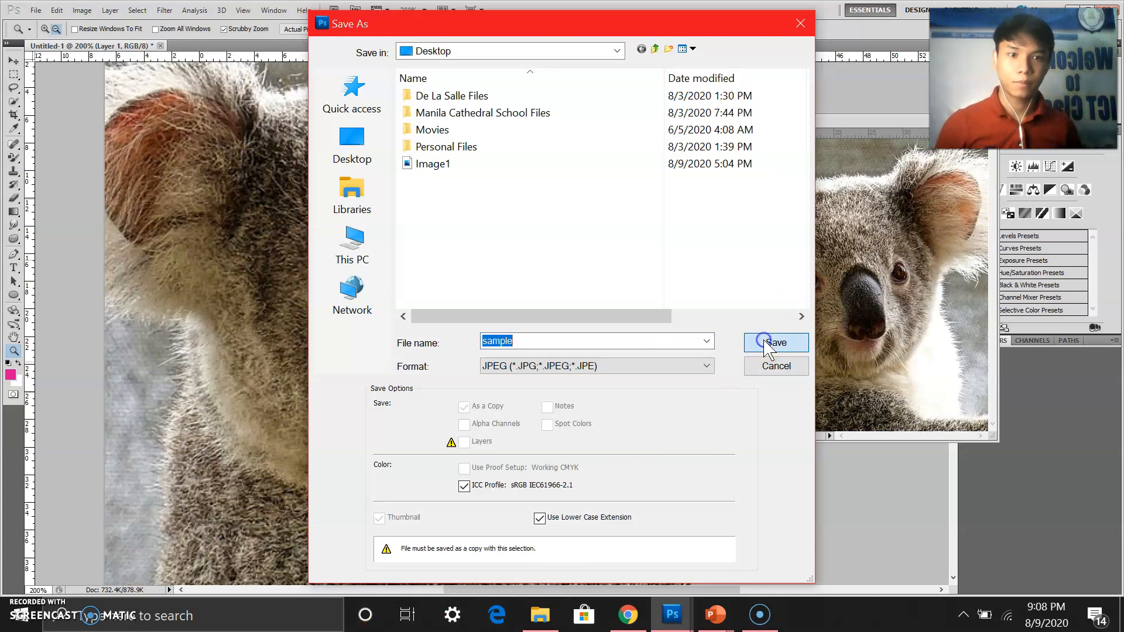
left_click(776, 342)
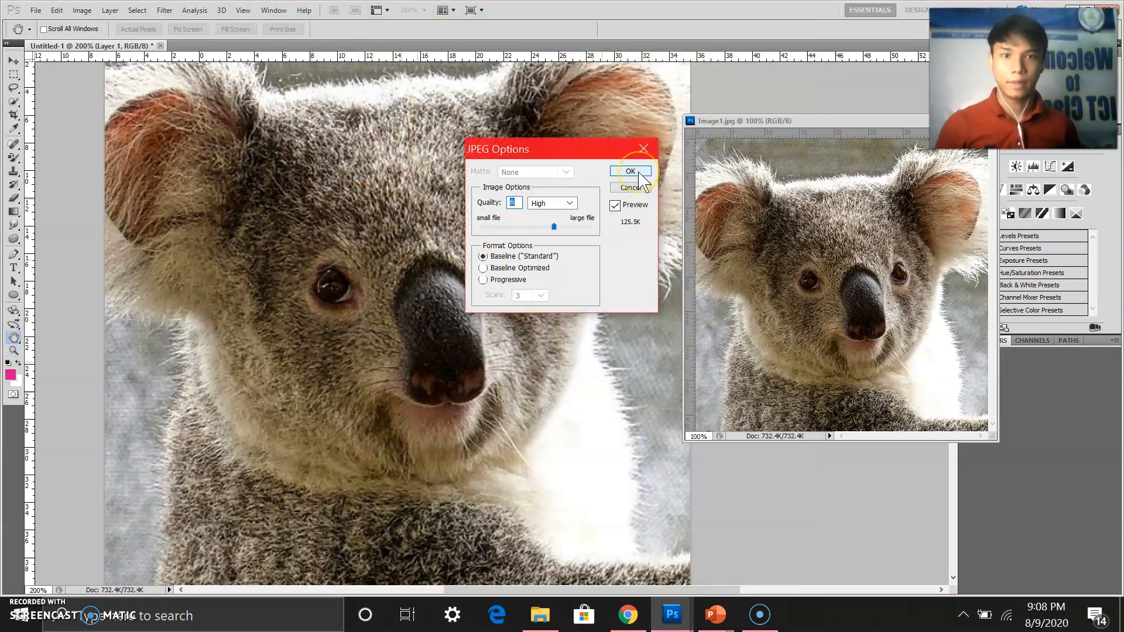
left_click(630, 172)
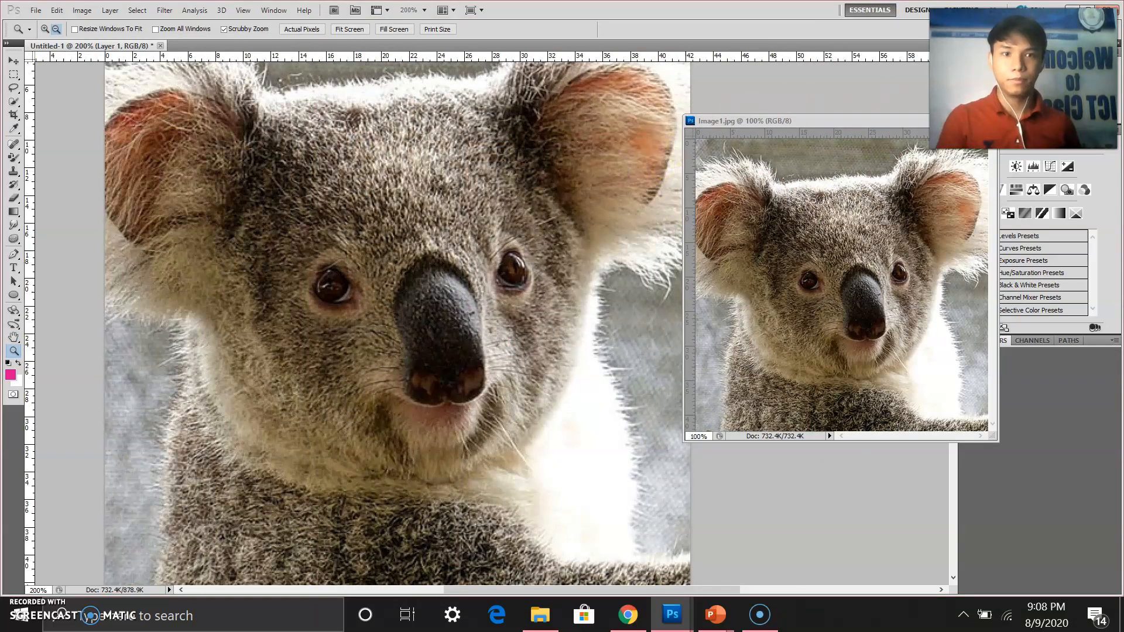